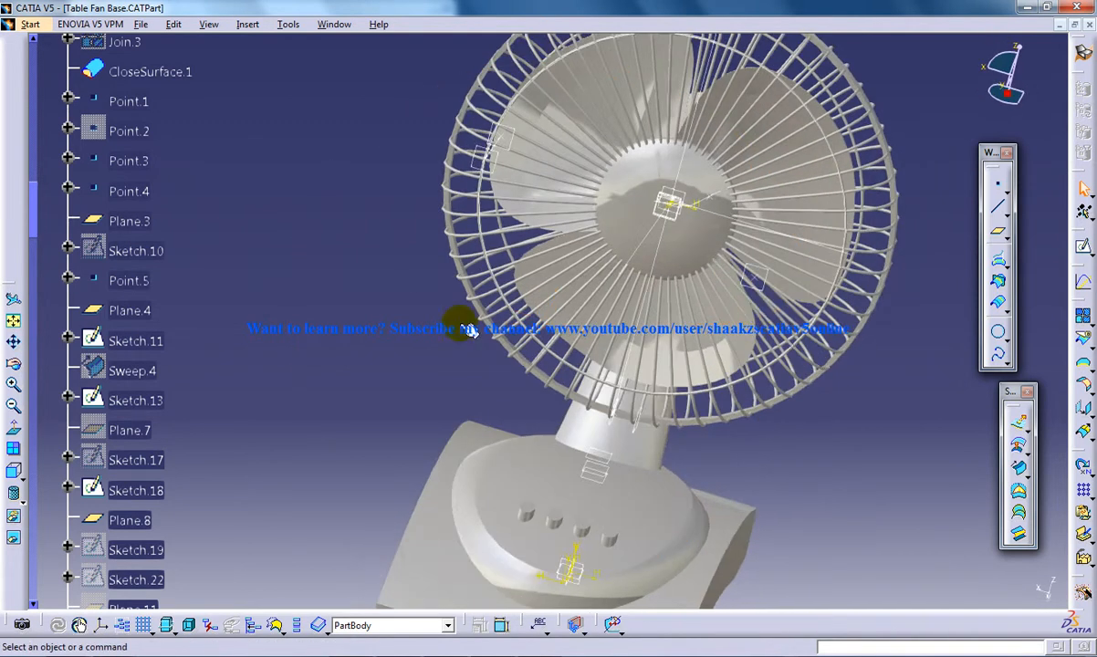
# - Orbit the fan to view it from the side and behind the guard, closing the sweep definition without creating anything
pyautogui.moveTo(474, 329); pyautogui.dragTo(274, 374)
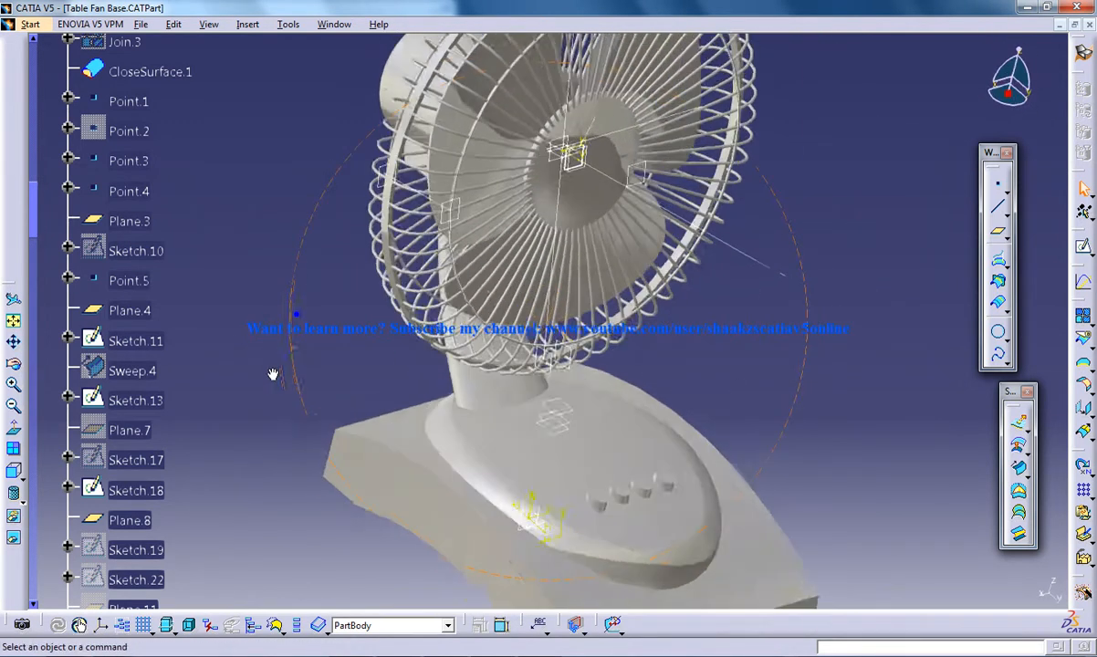
pyautogui.moveTo(274, 374); pyautogui.dragTo(465, 365)
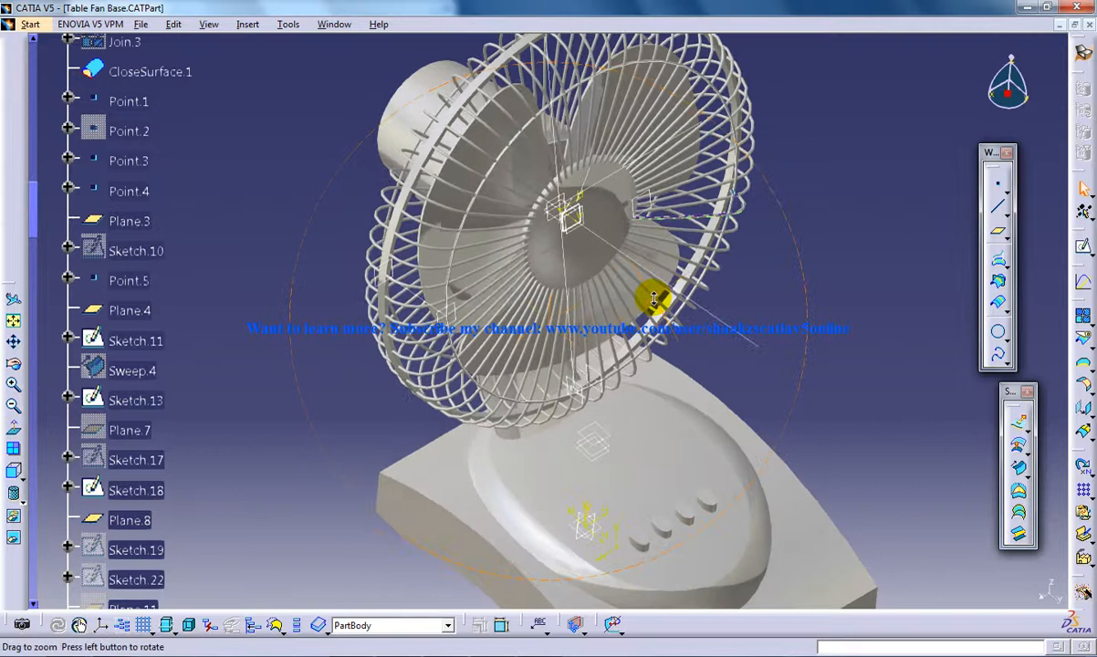
pyautogui.moveTo(653, 299); pyautogui.dragTo(767, 314)
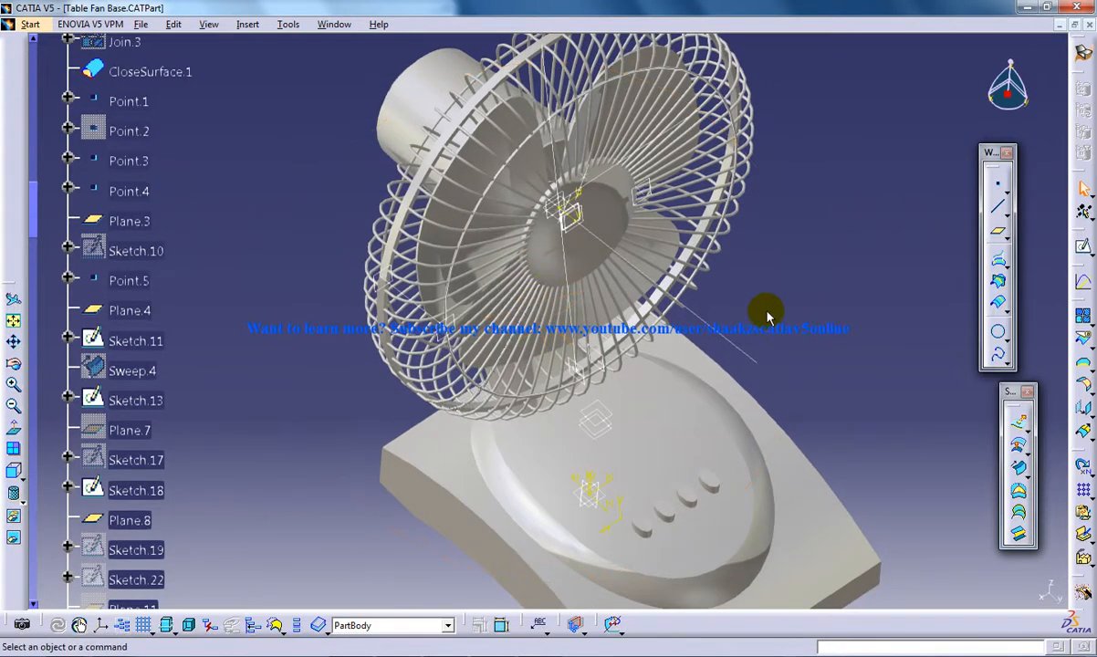
pyautogui.moveTo(1066, 427)
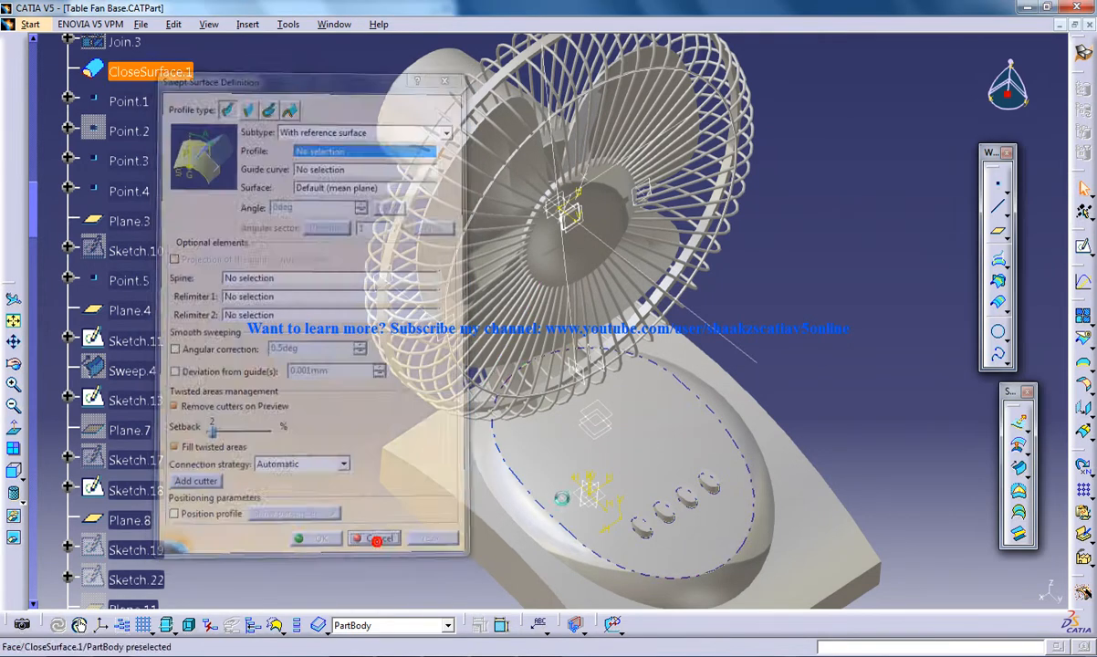
pyautogui.click(372, 539)
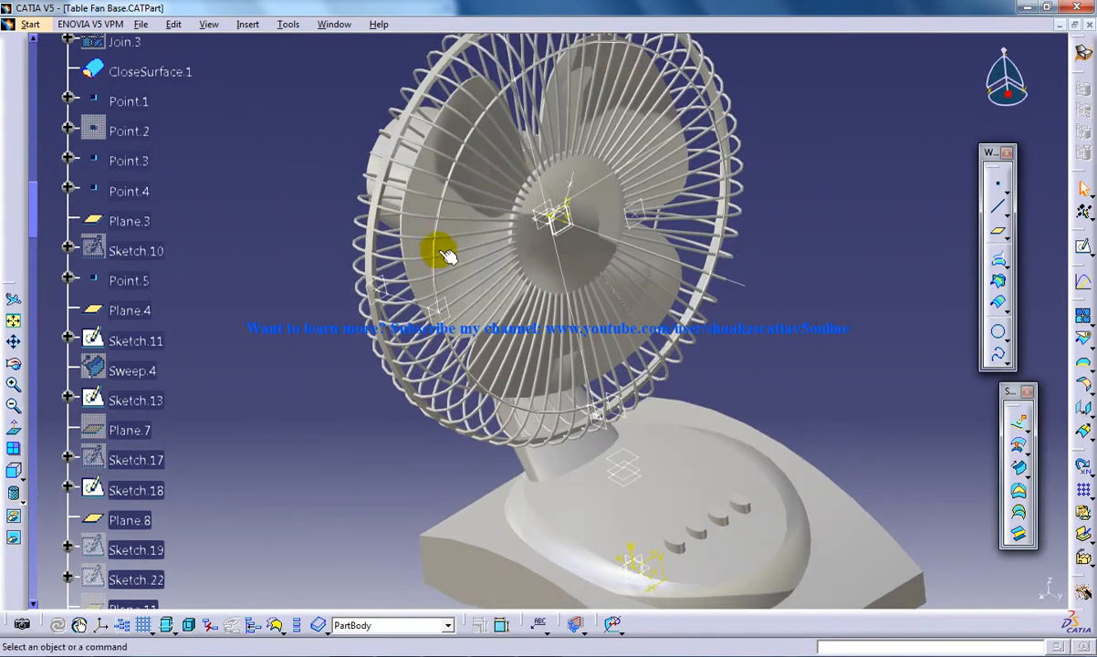
pyautogui.moveTo(447, 255); pyautogui.dragTo(496, 161)
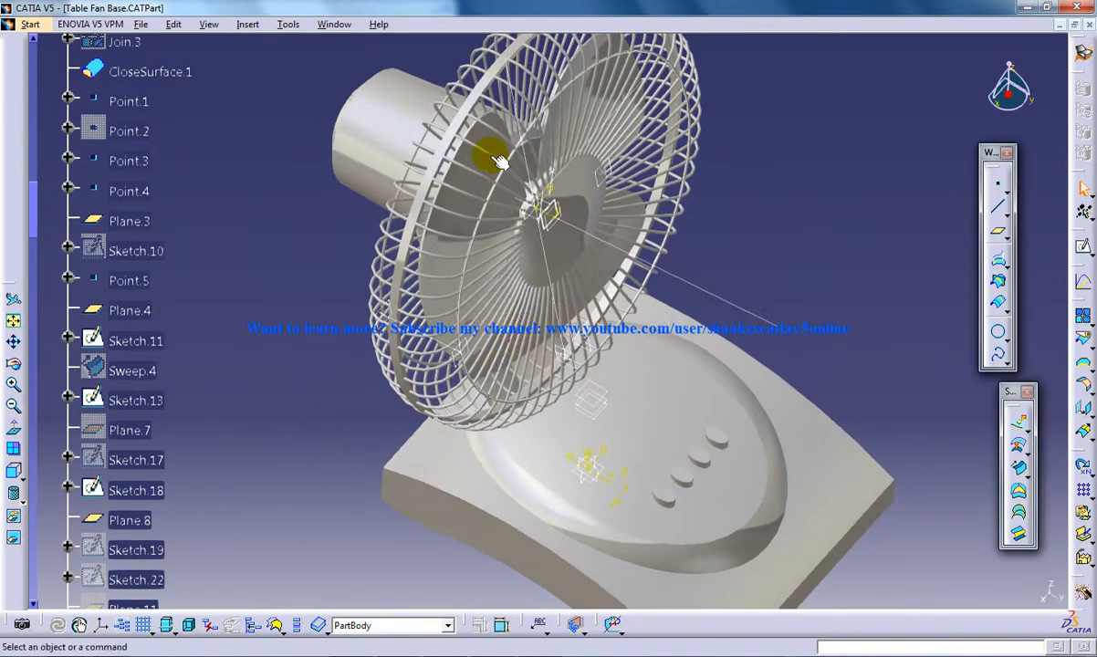
pyautogui.moveTo(467, 264)
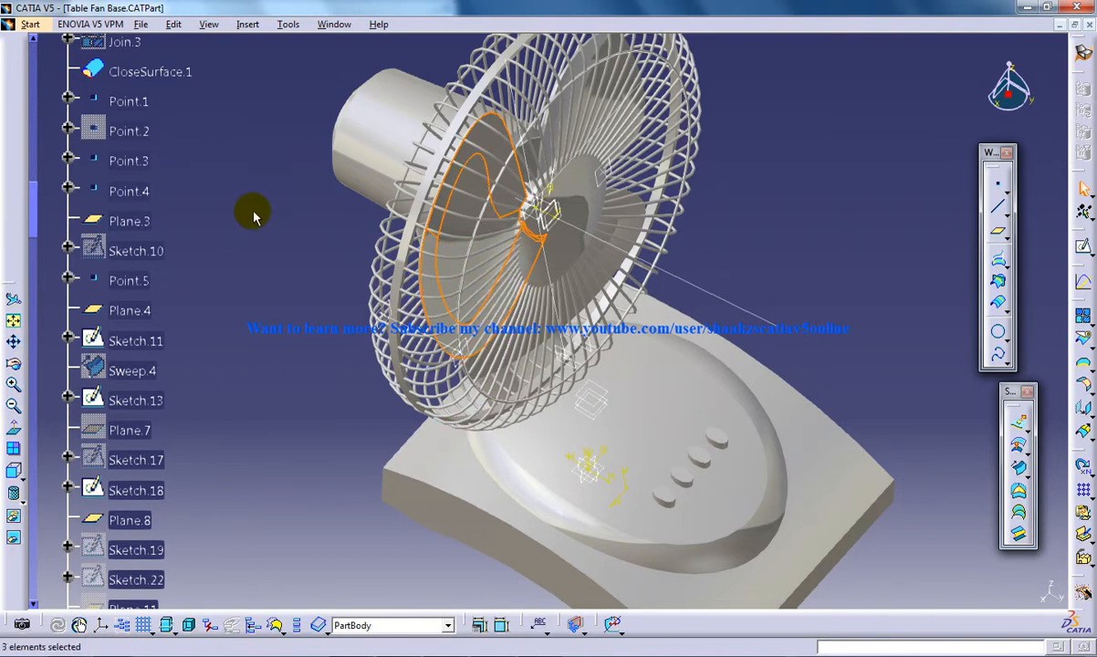
pyautogui.click(19, 24)
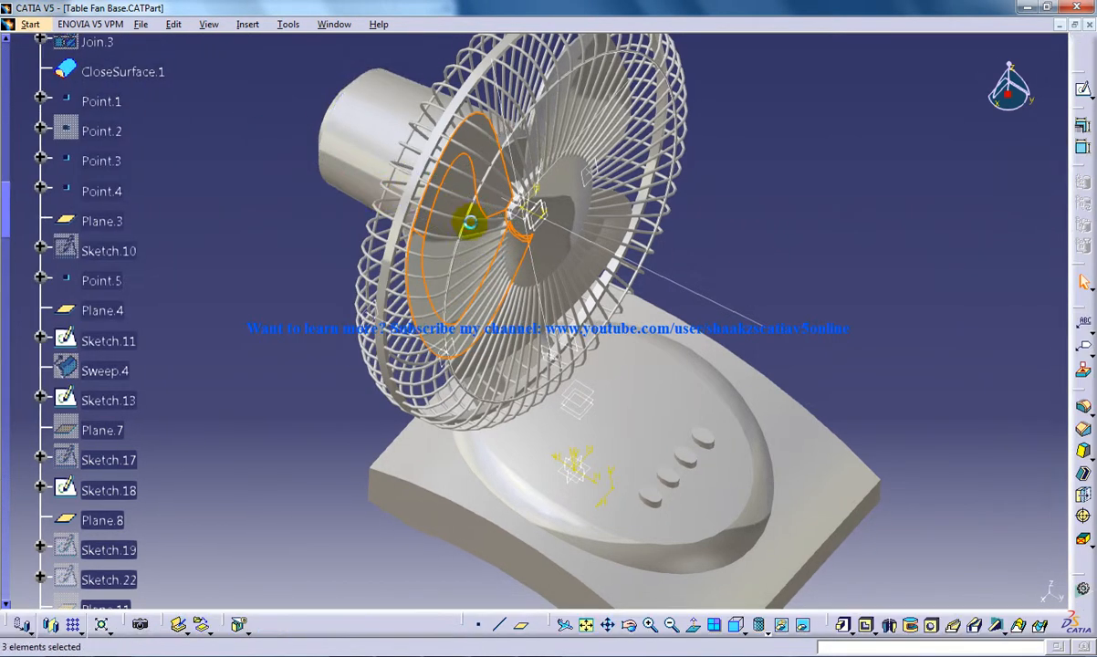
pyautogui.moveTo(844, 624)
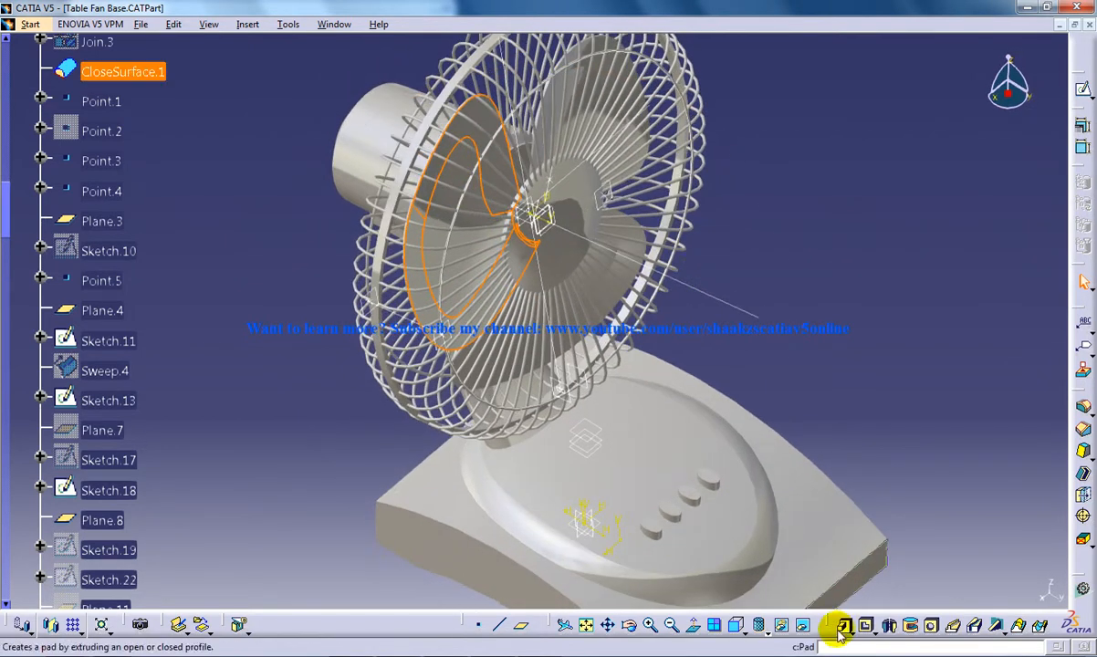
# - Inspect the fan from below and in front, leaving the blades and wire guard unchanged
pyautogui.click(843, 624)
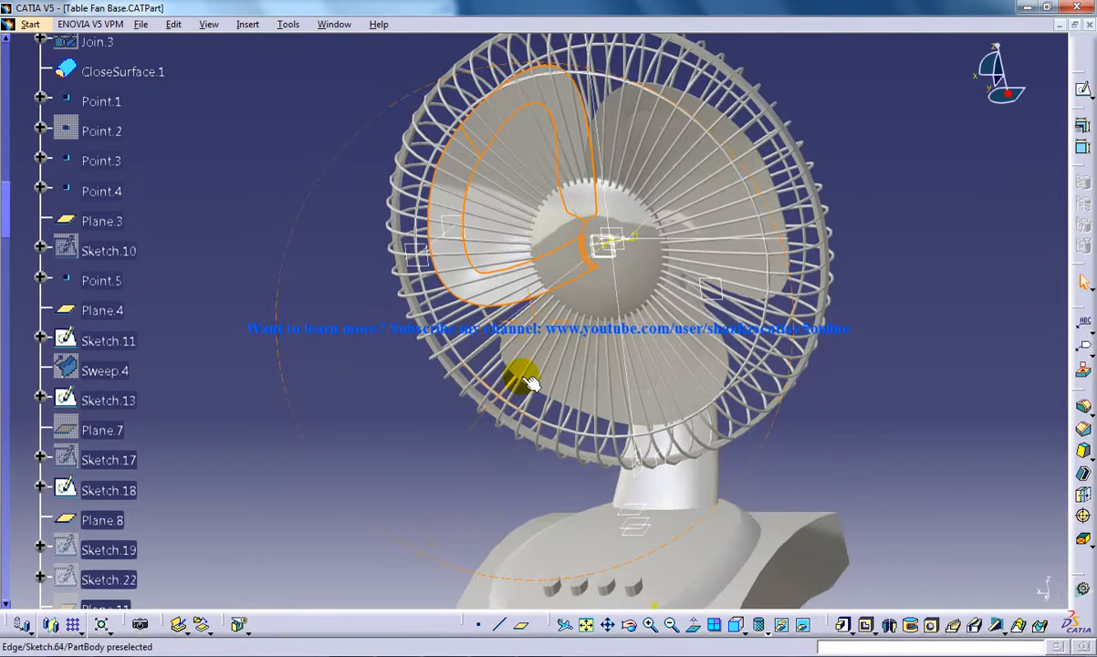
pyautogui.moveTo(533, 383); pyautogui.dragTo(562, 496)
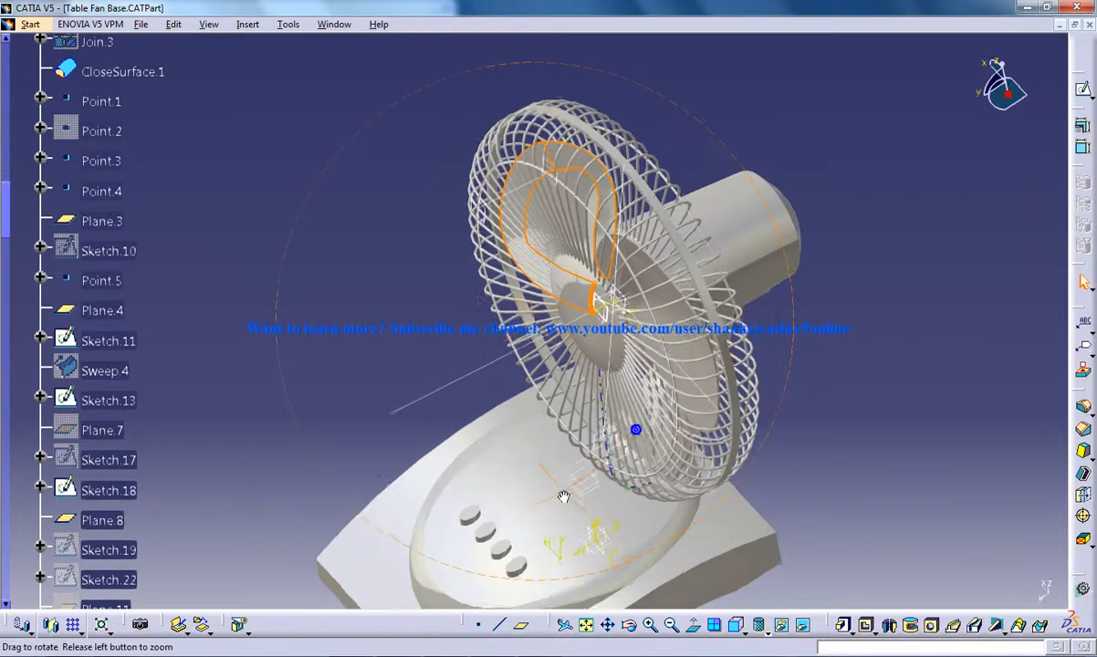
pyautogui.moveTo(562, 496); pyautogui.dragTo(581, 369)
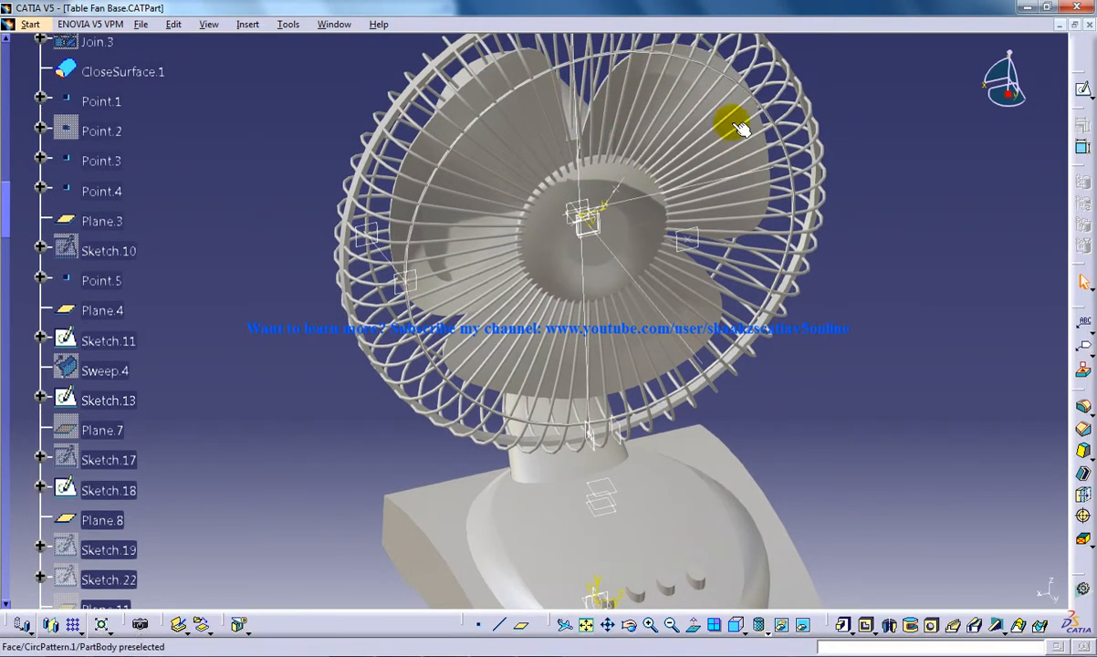
pyautogui.moveTo(739, 128); pyautogui.dragTo(620, 283)
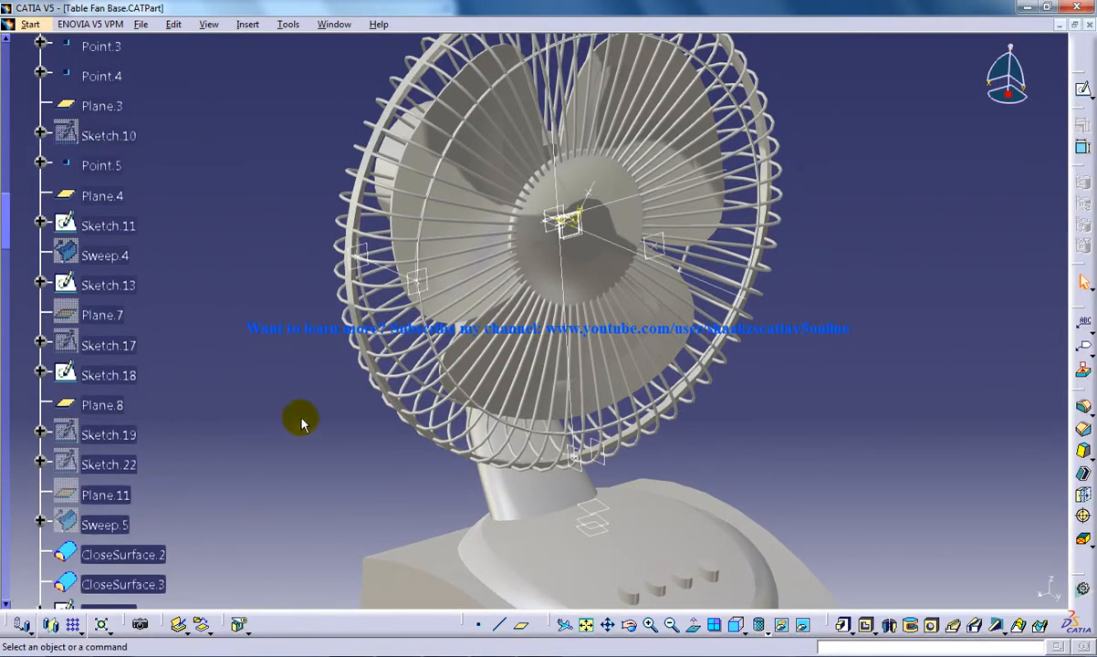
pyautogui.click(803, 626)
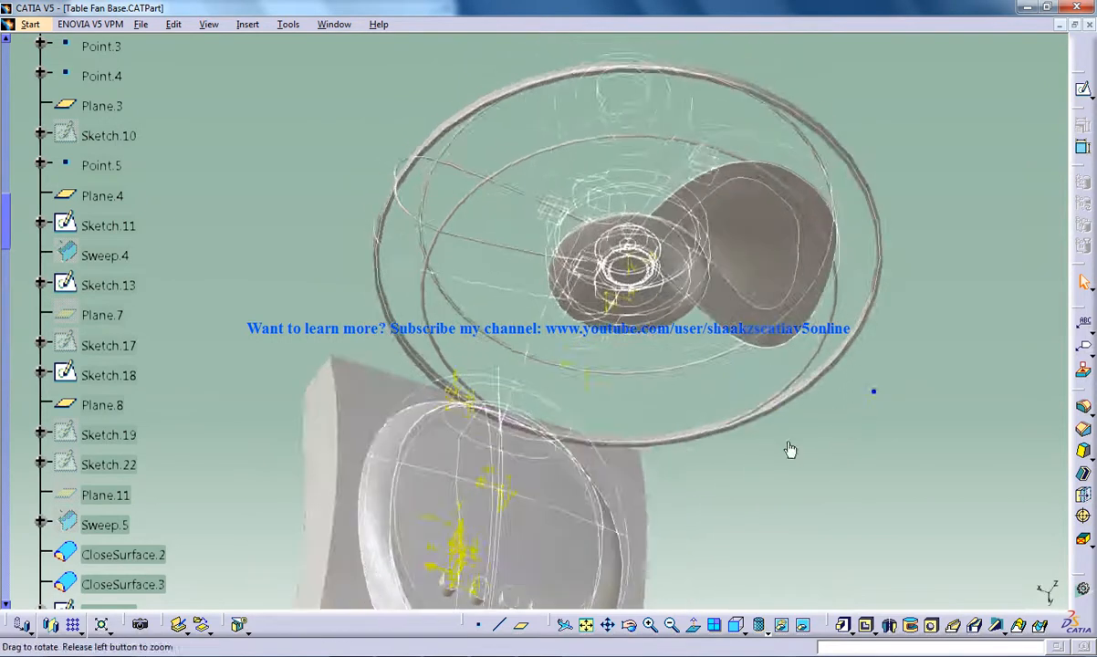
pyautogui.moveTo(788, 449); pyautogui.dragTo(533, 376)
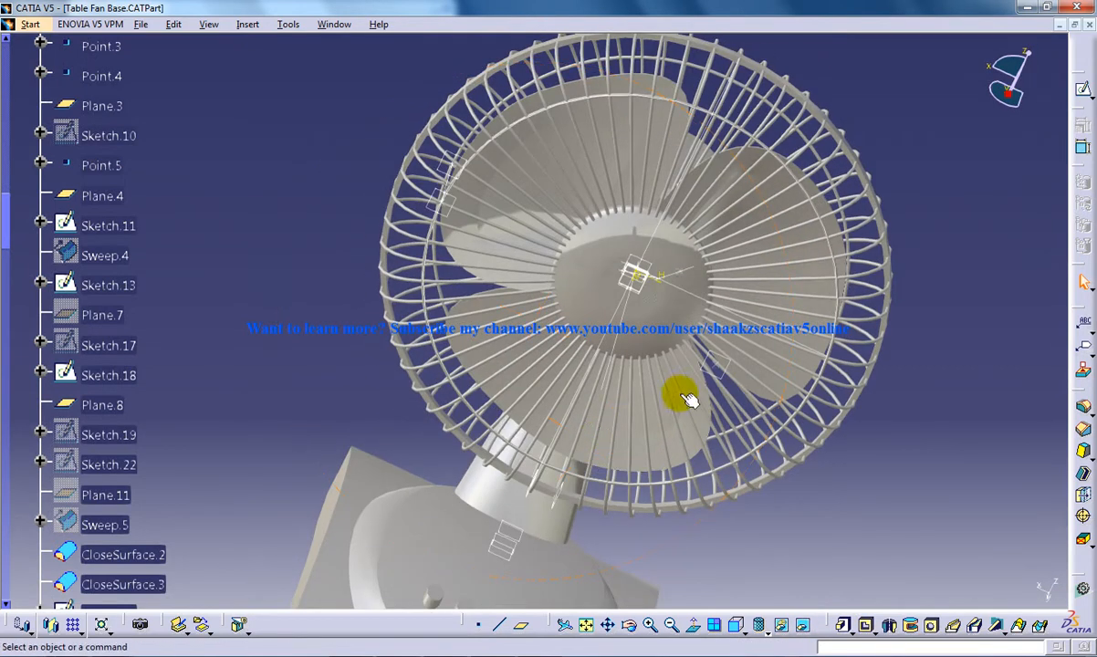
pyautogui.moveTo(212, 28)
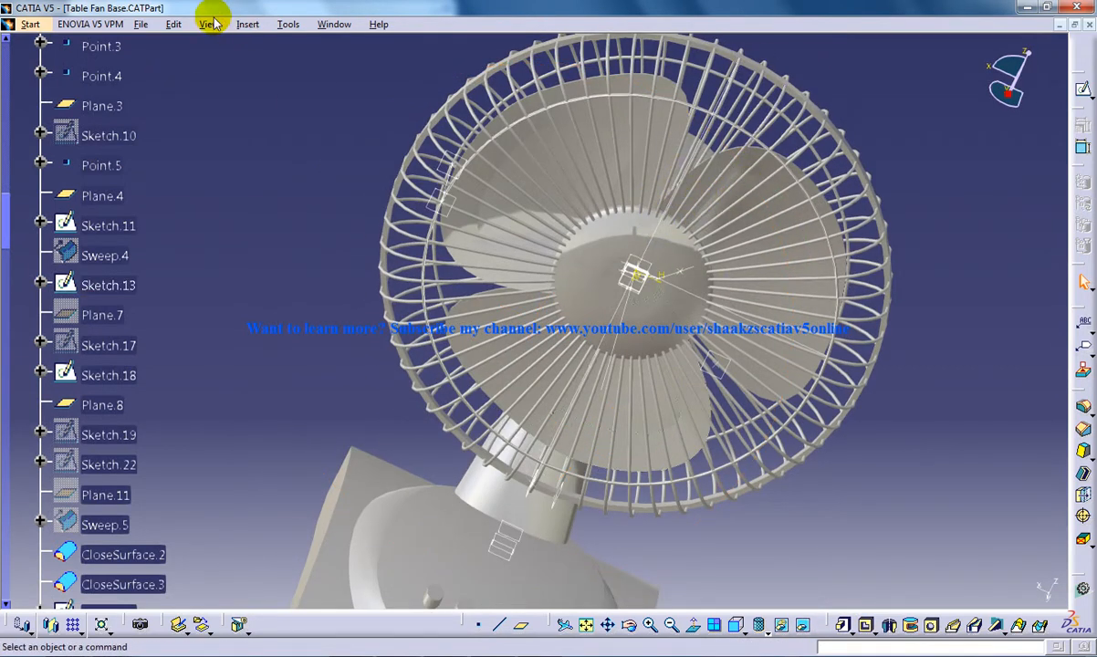
pyautogui.click(30, 25)
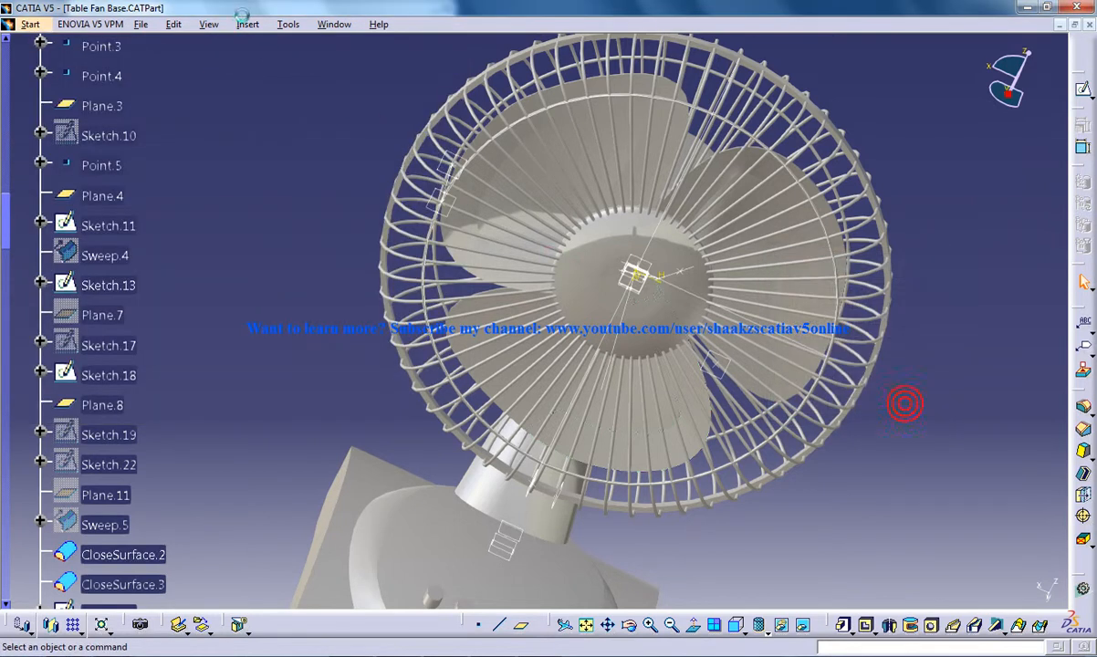
# - Circularly pattern the current solid into 3 instances at 120° around the Sketch.26 edge axis
pyautogui.click(274, 24)
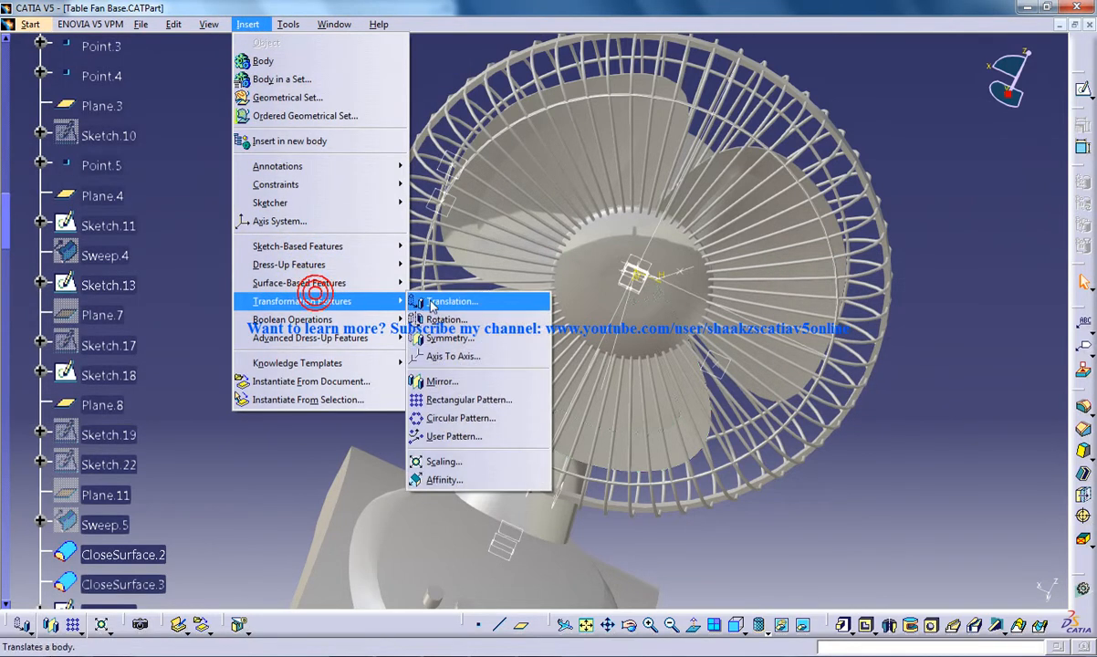
pyautogui.click(460, 418)
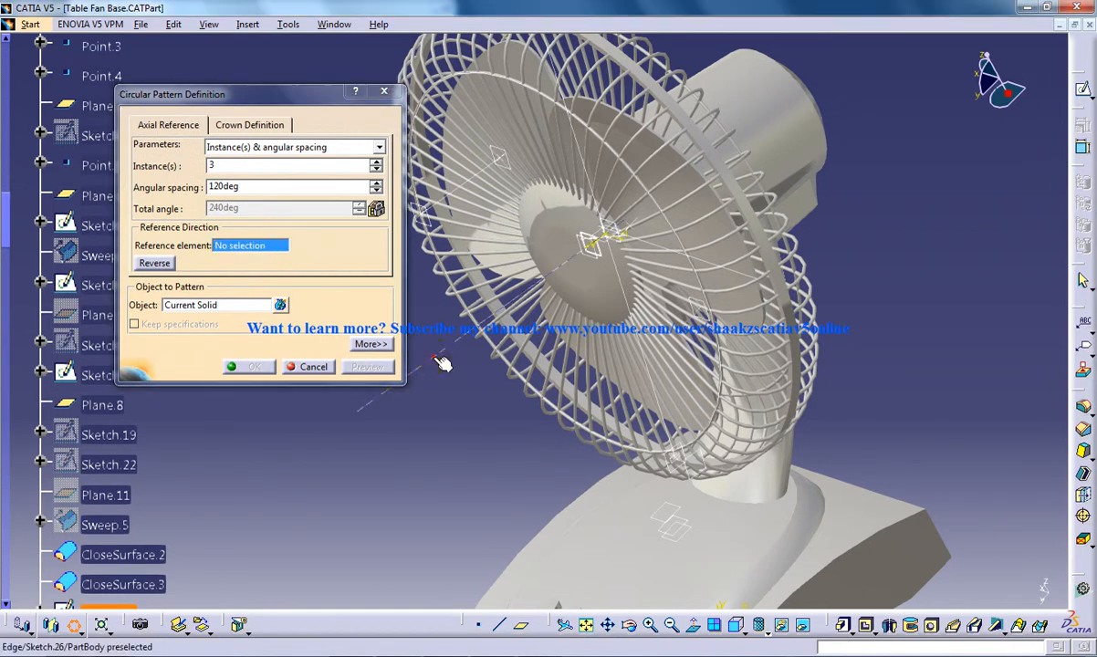
pyautogui.click(464, 265)
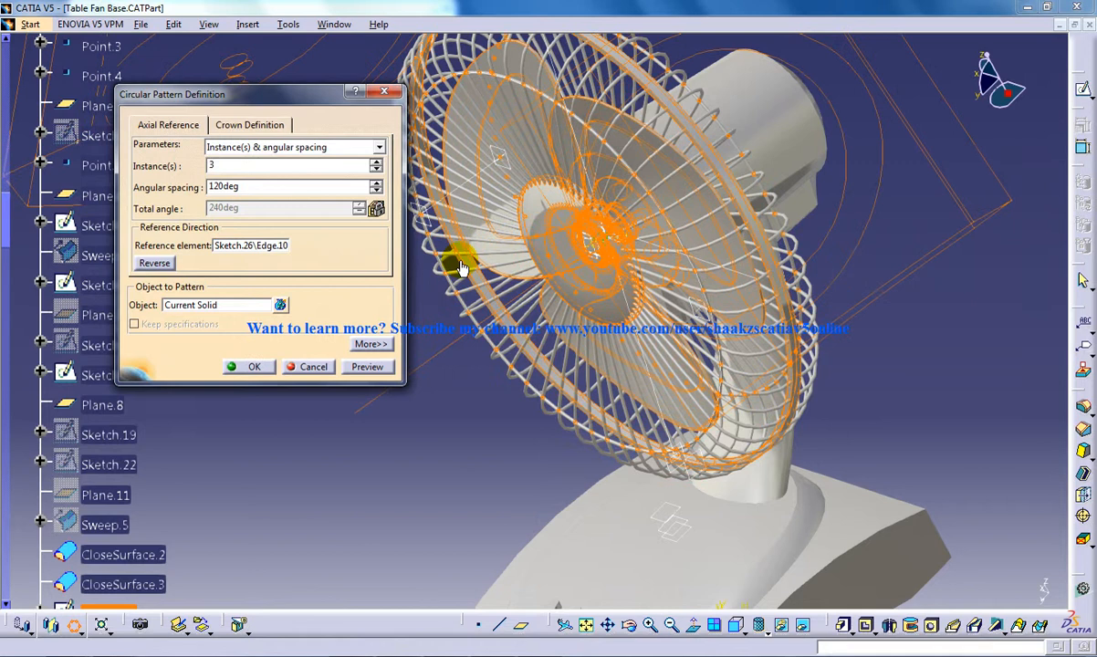
pyautogui.click(248, 365)
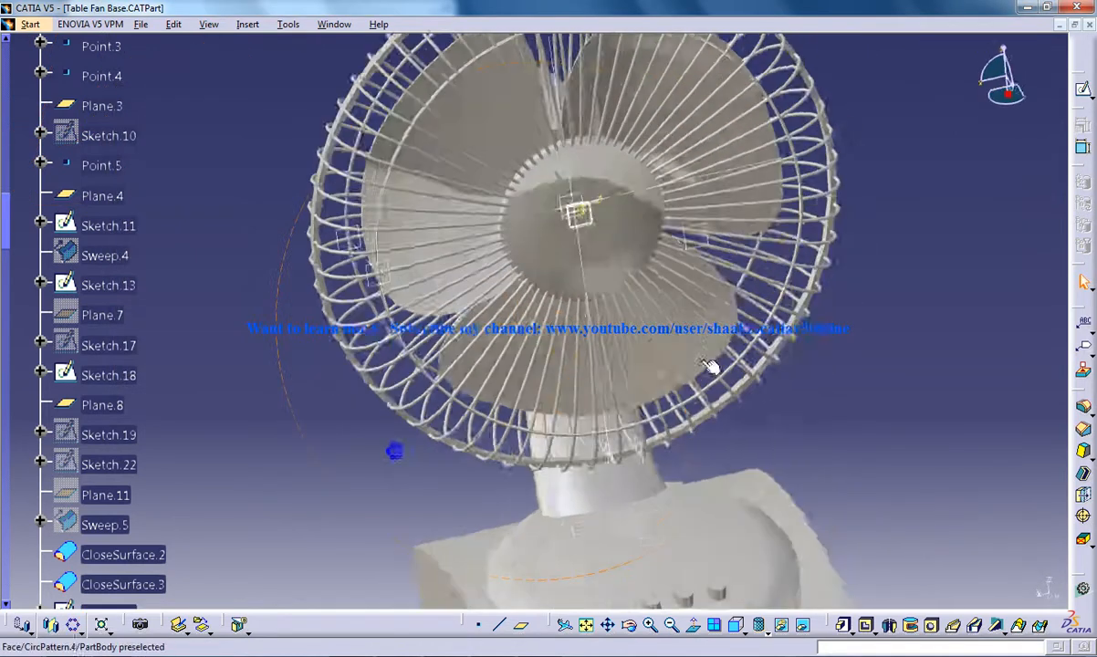
pyautogui.moveTo(712, 365); pyautogui.dragTo(679, 372)
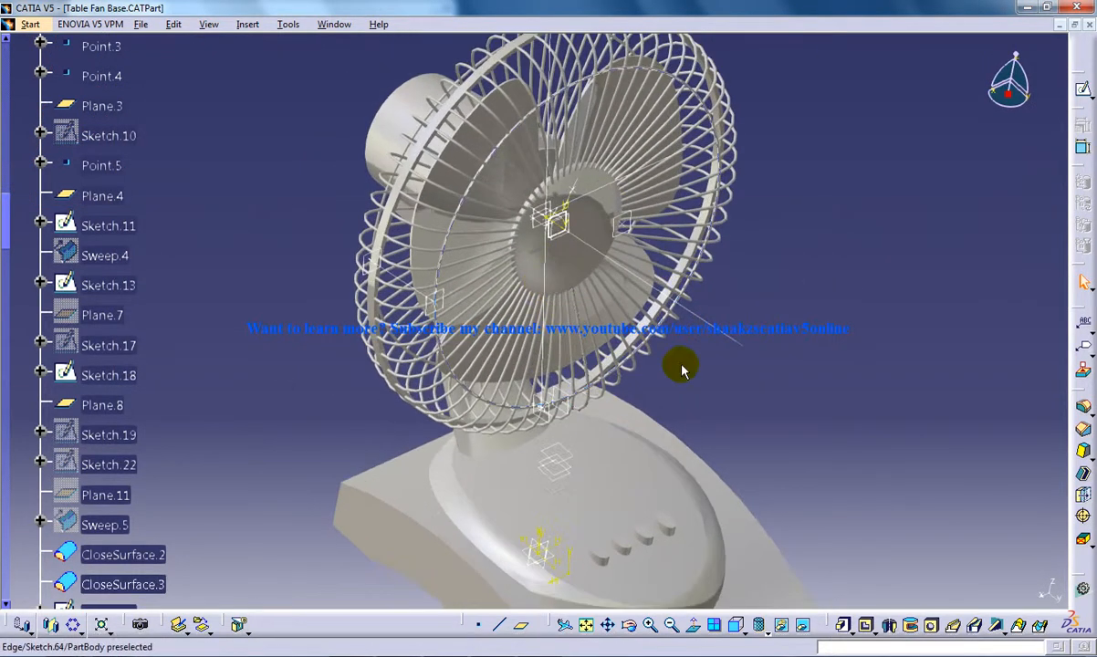
pyautogui.moveTo(683, 372); pyautogui.dragTo(603, 423)
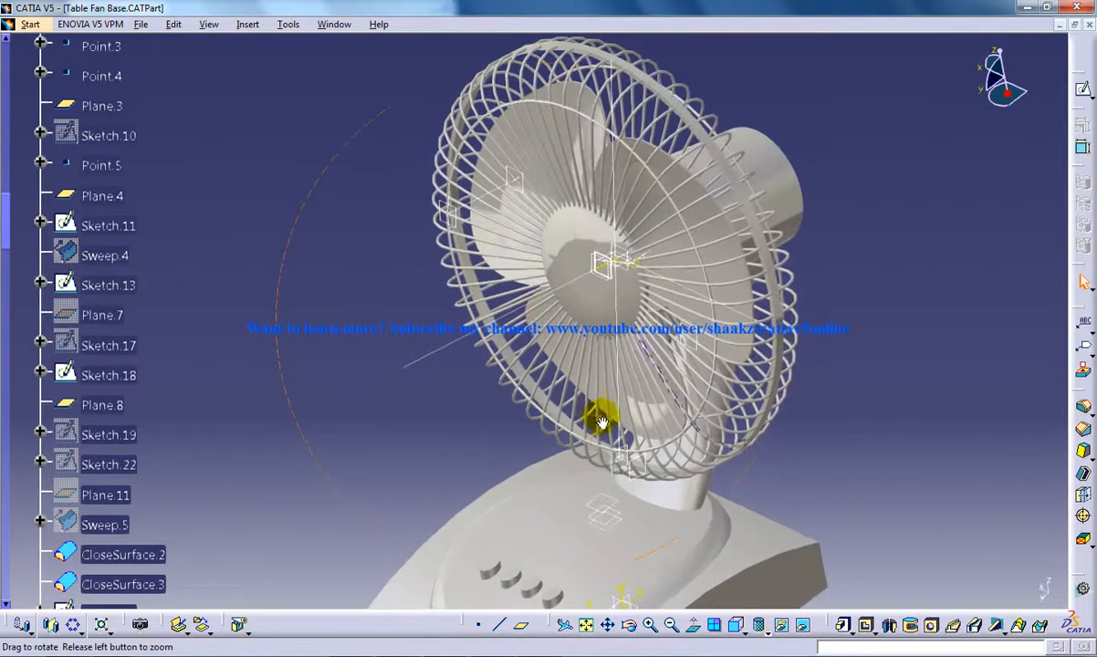
pyautogui.moveTo(664, 337)
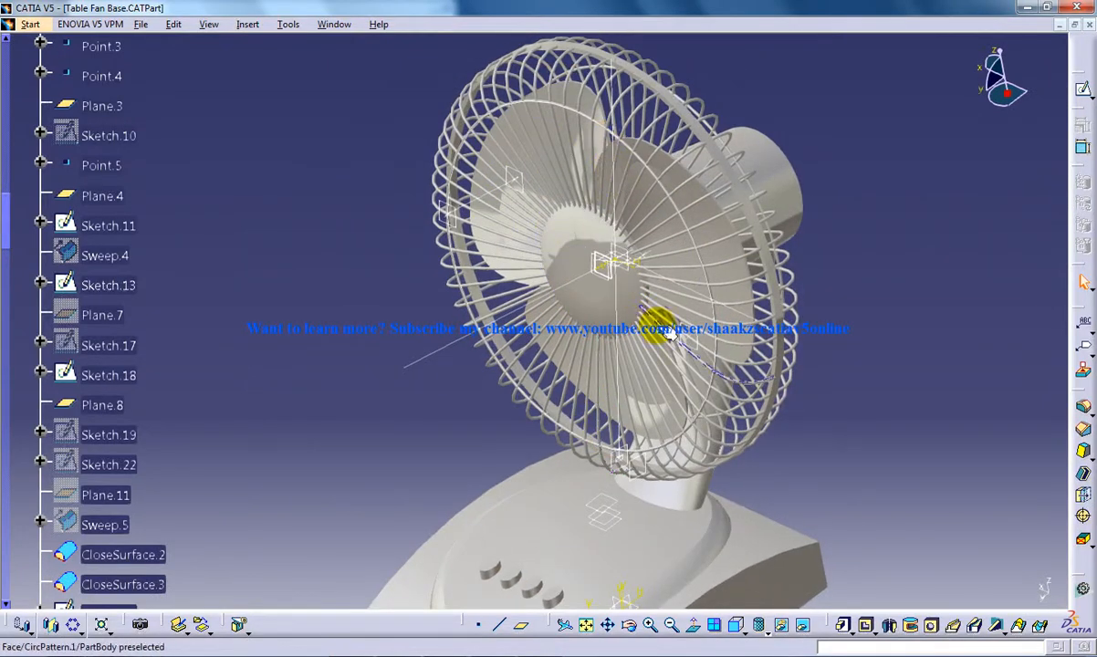
pyautogui.moveTo(666, 332); pyautogui.dragTo(613, 503)
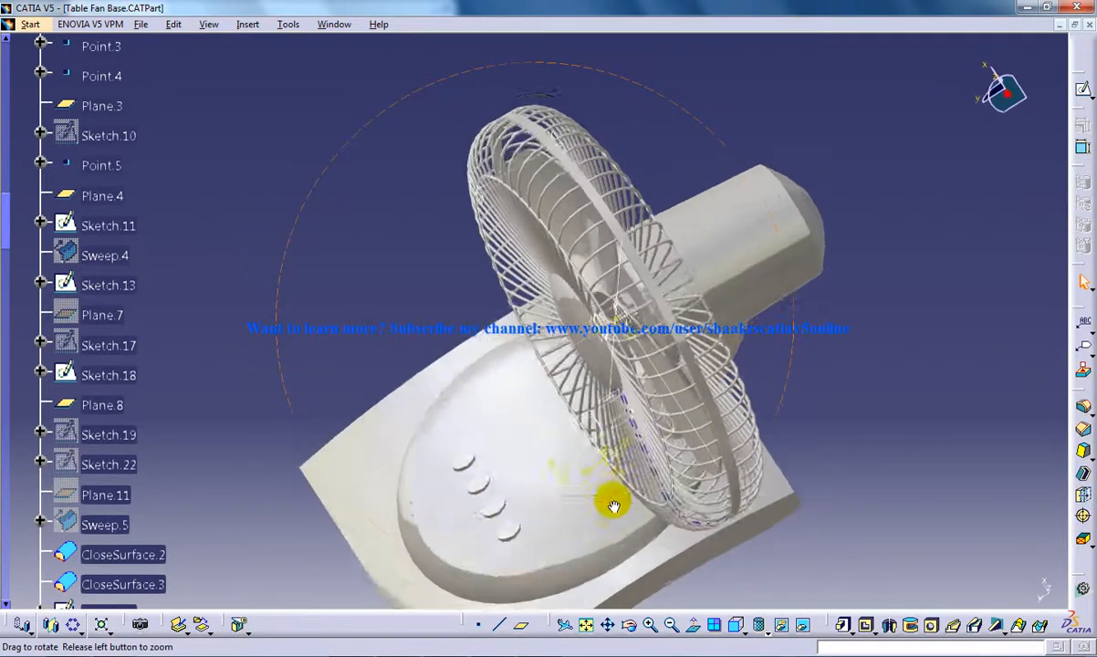
pyautogui.moveTo(613, 503); pyautogui.dragTo(781, 456)
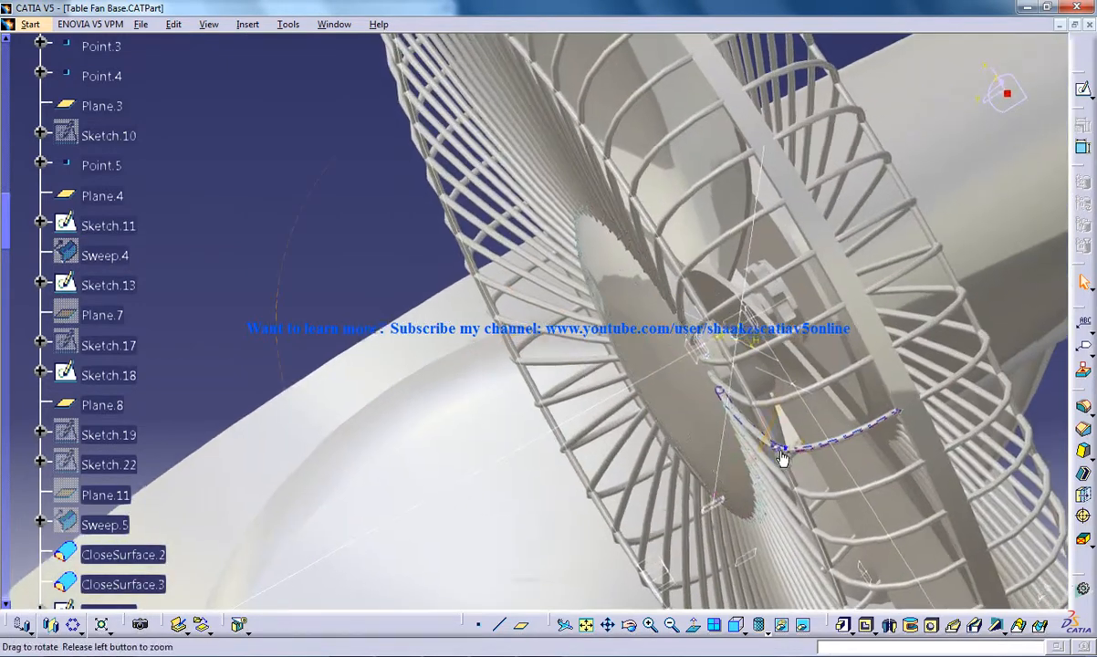
pyautogui.moveTo(782, 456); pyautogui.dragTo(747, 418)
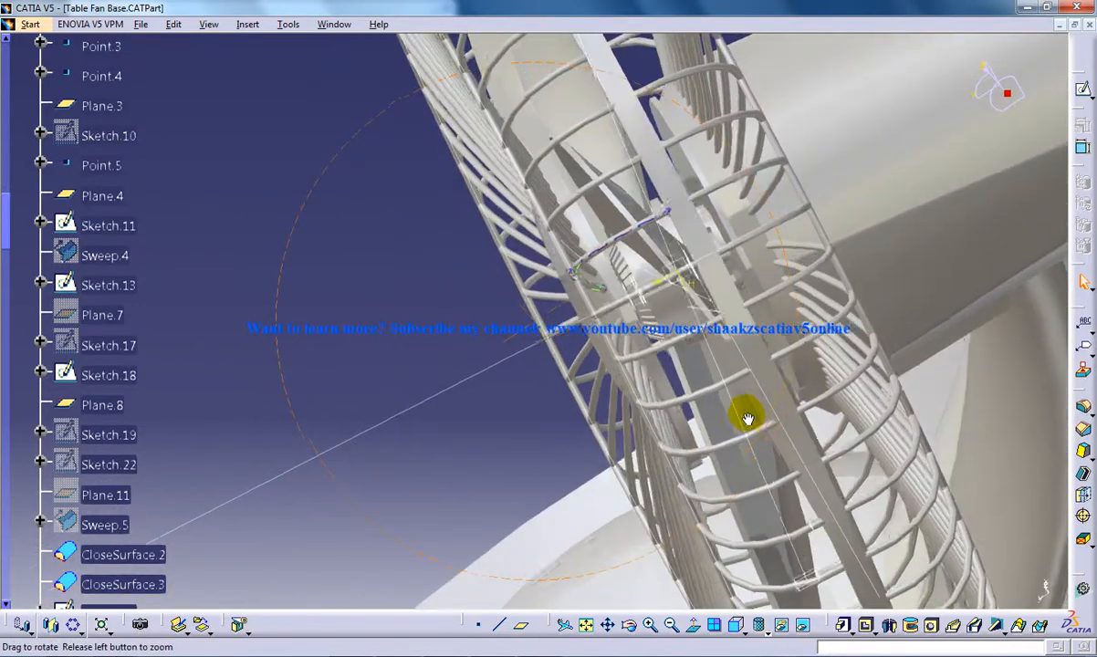
pyautogui.moveTo(746, 418); pyautogui.dragTo(746, 405)
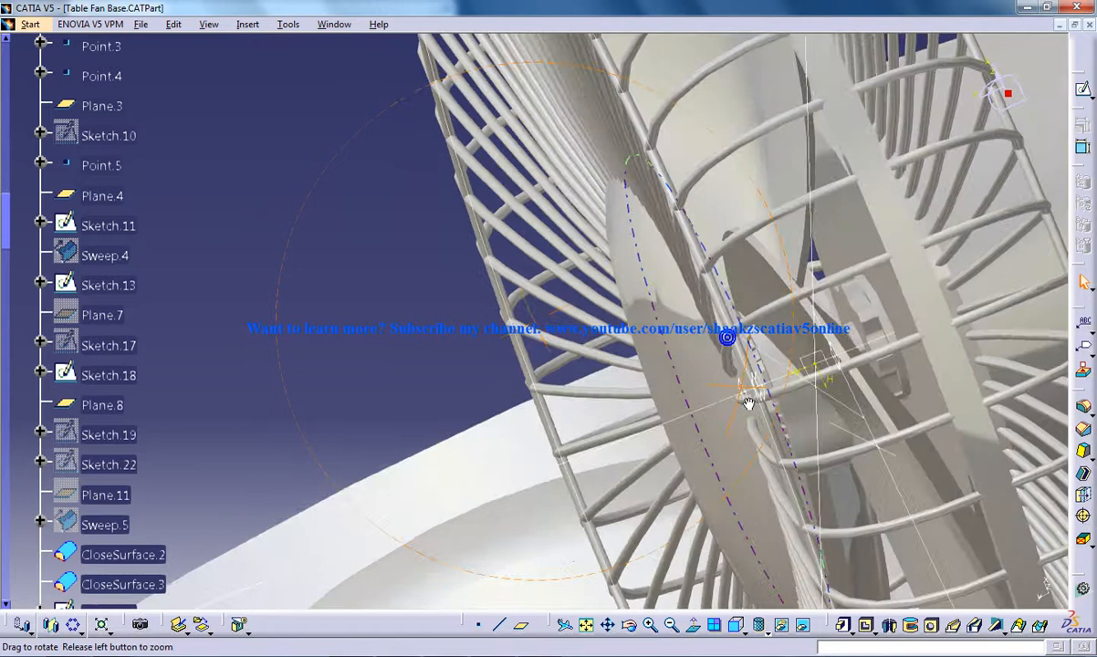
pyautogui.moveTo(747, 403); pyautogui.dragTo(716, 421)
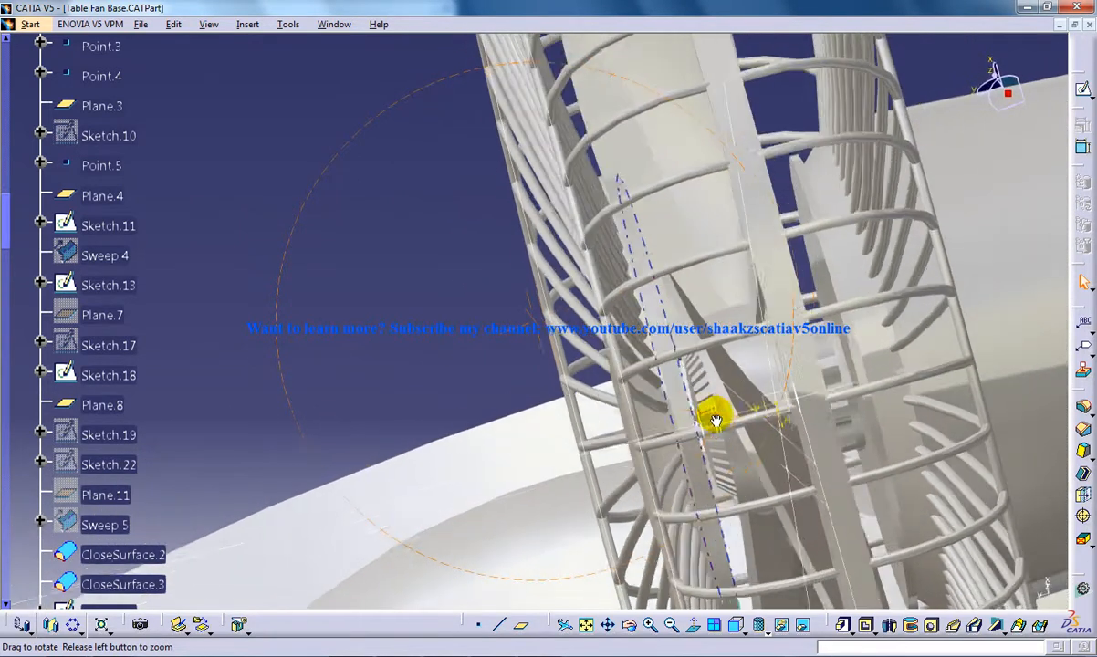
pyautogui.moveTo(715, 420); pyautogui.dragTo(807, 445)
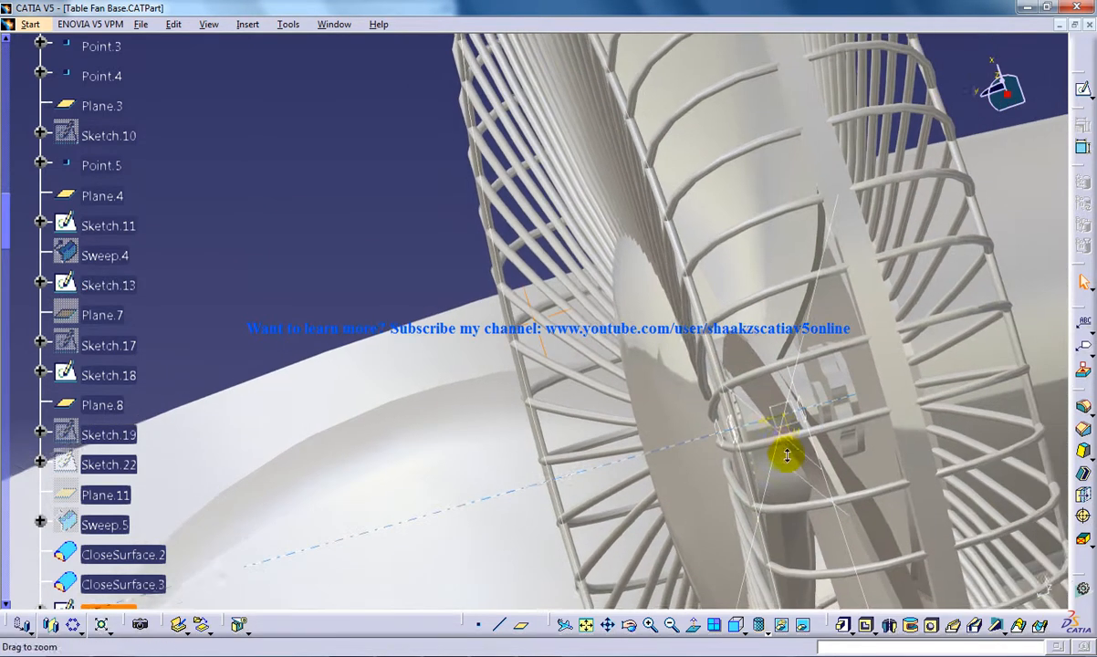
pyautogui.moveTo(786, 456); pyautogui.dragTo(739, 435)
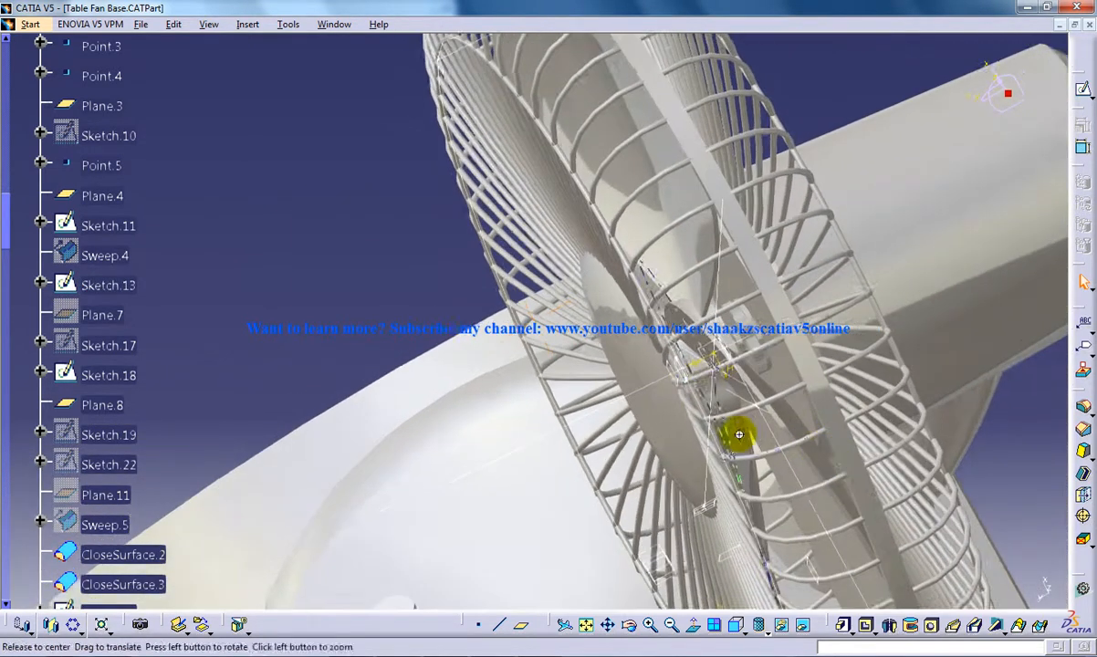
pyautogui.moveTo(739, 434); pyautogui.dragTo(656, 405)
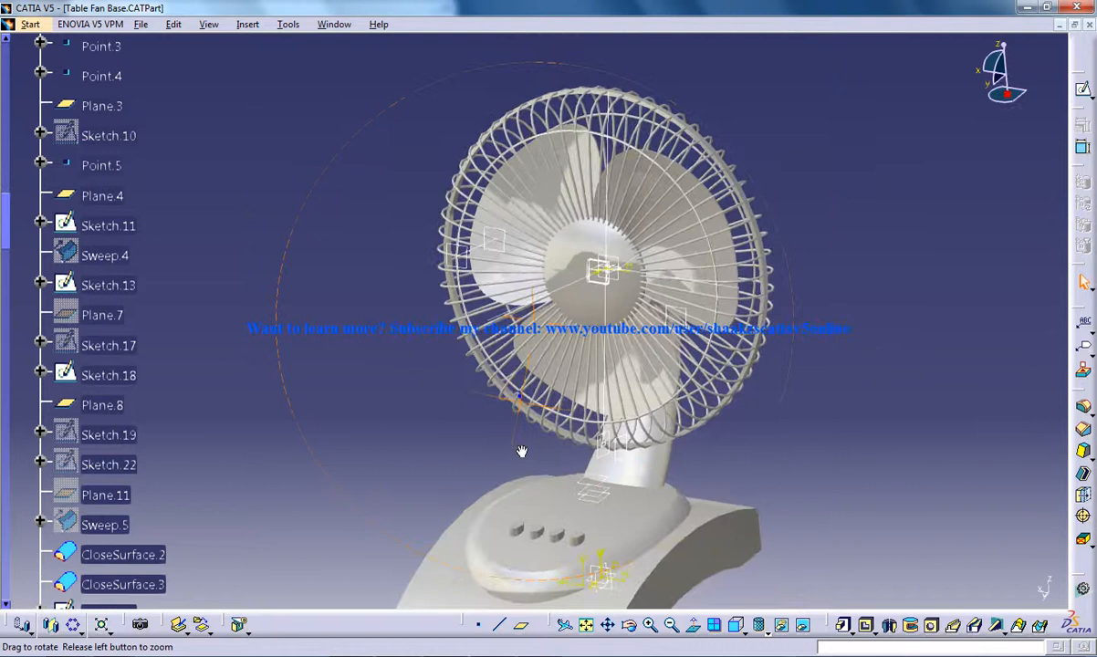
pyautogui.moveTo(522, 452); pyautogui.dragTo(493, 392)
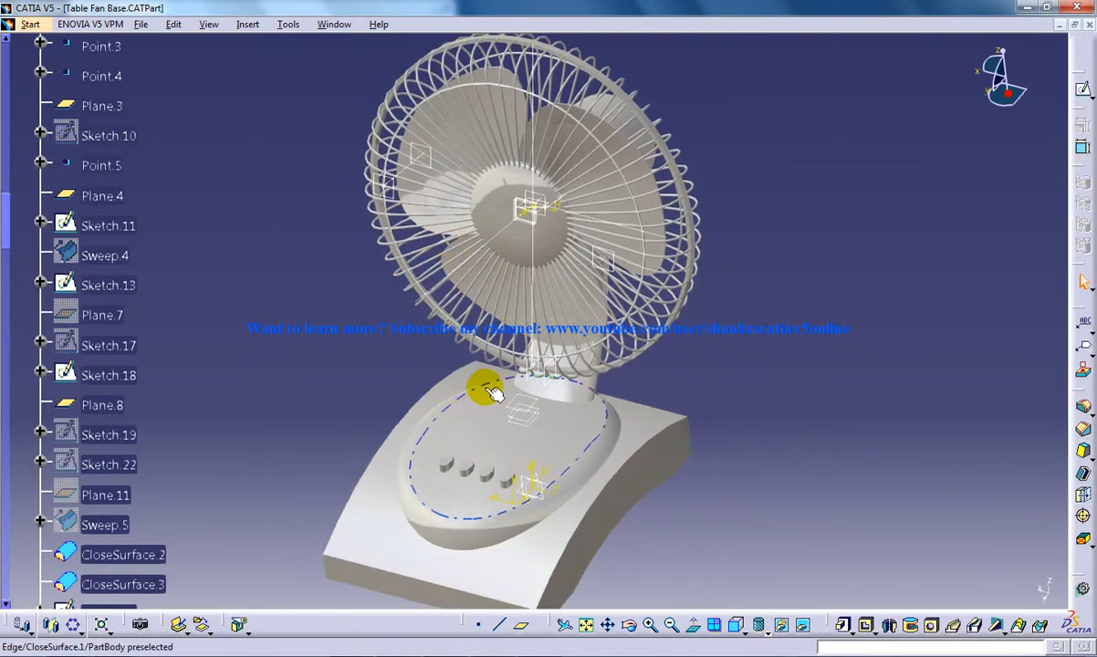